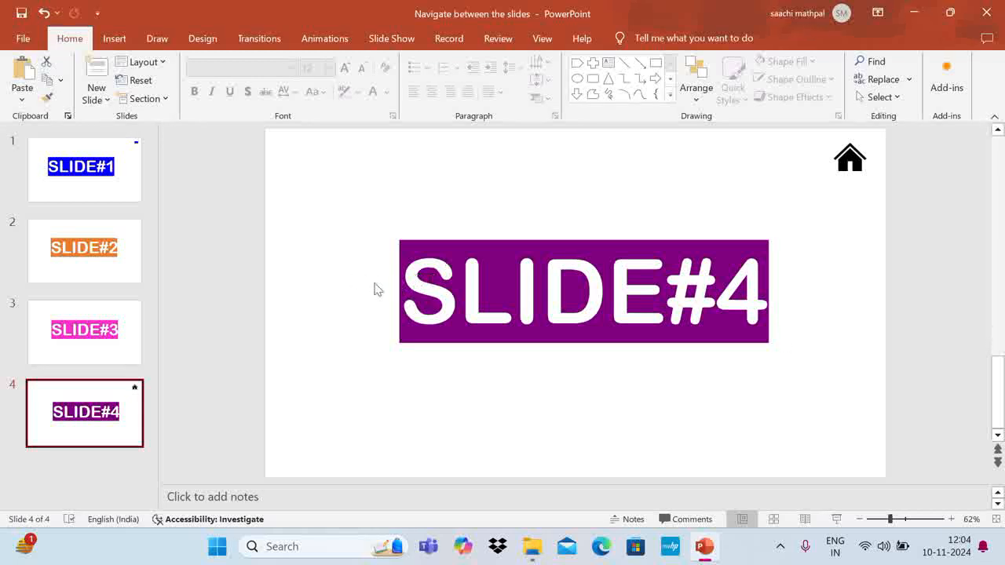
{"action": "mouse_move", "coordinate": [336, 291]}
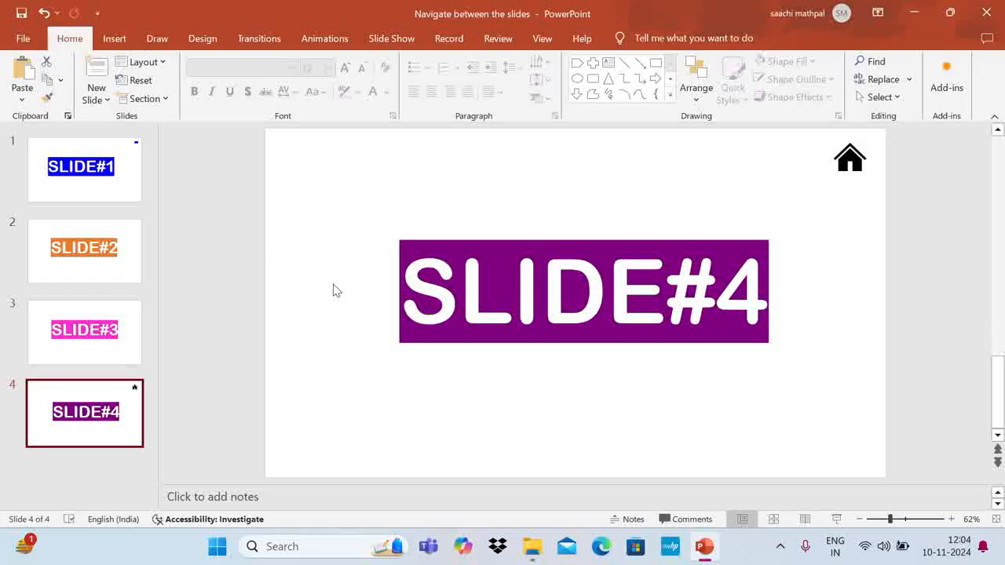
Switch from slide 1 to slide 4 in the thumbnail pane
{"action": "left_click", "coordinate": [84, 169]}
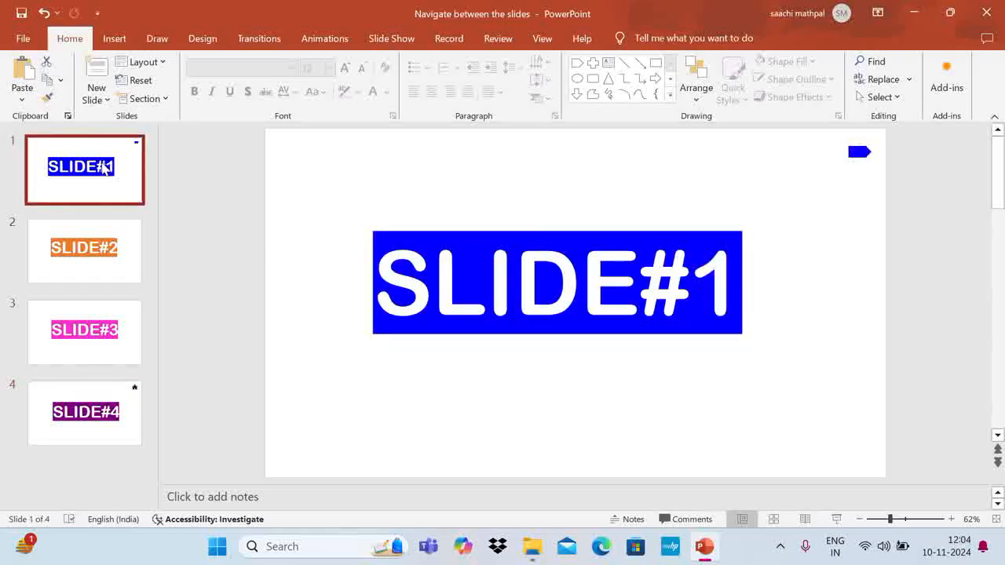
{"action": "left_click", "coordinate": [84, 413]}
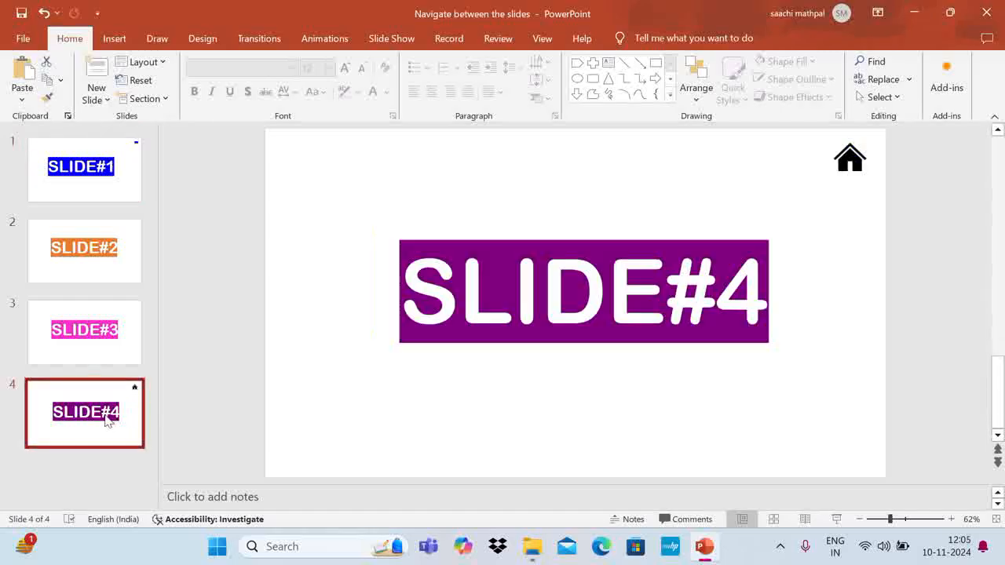
{"action": "mouse_move", "coordinate": [102, 173]}
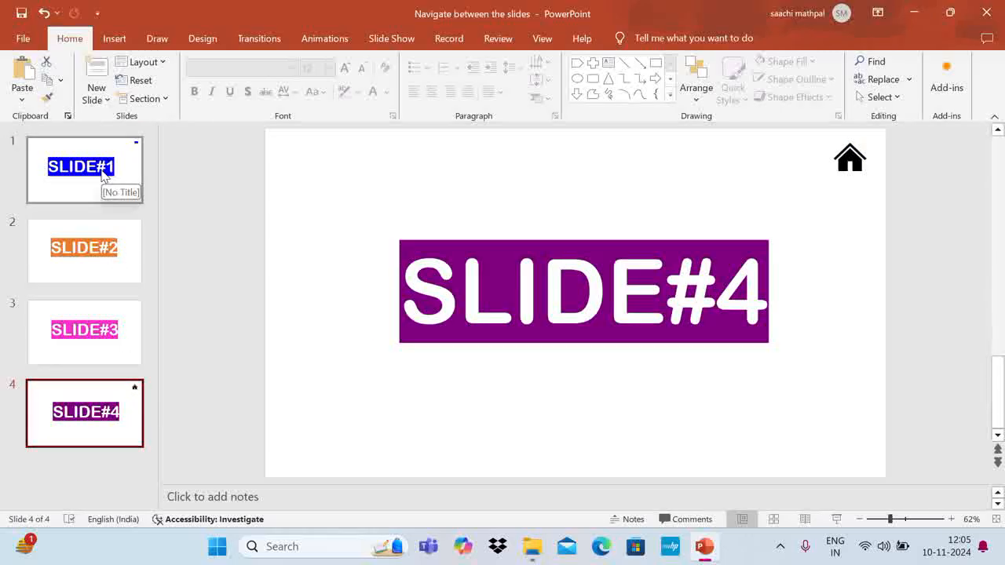
{"action": "mouse_move", "coordinate": [155, 171]}
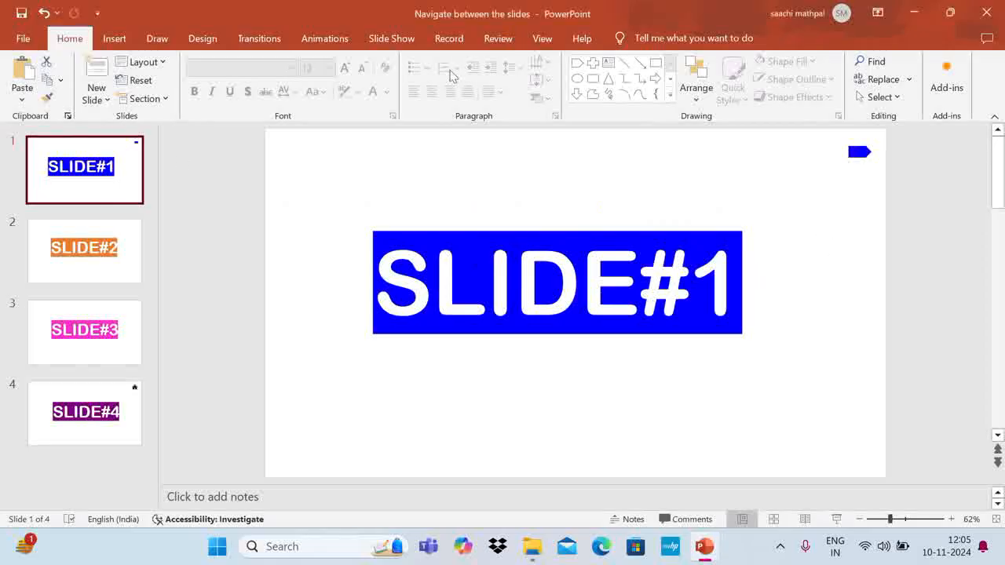
Draw a small oval under slide 1's arrow and fill it solid blue
{"action": "left_click", "coordinate": [114, 38]}
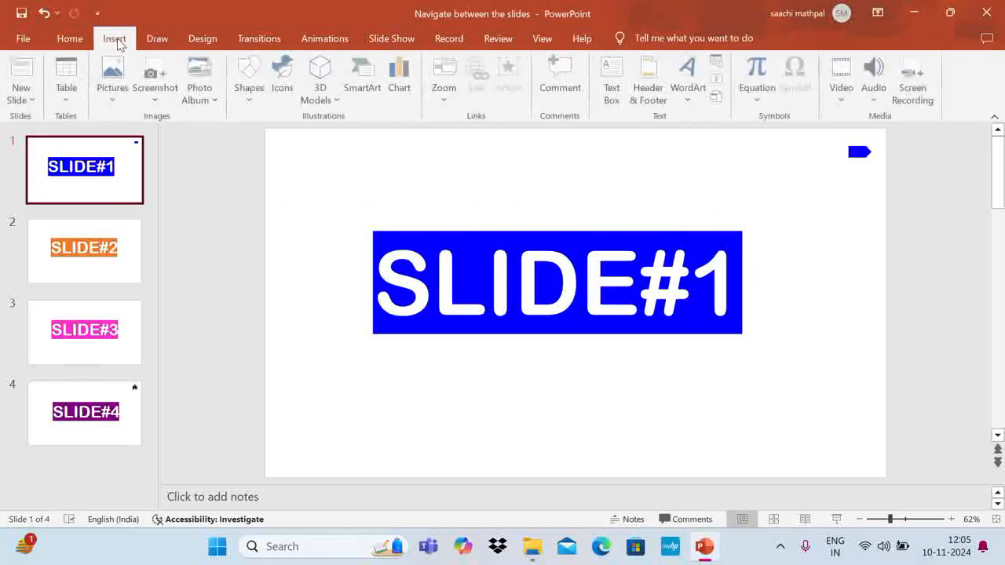
{"action": "left_click", "coordinate": [249, 79]}
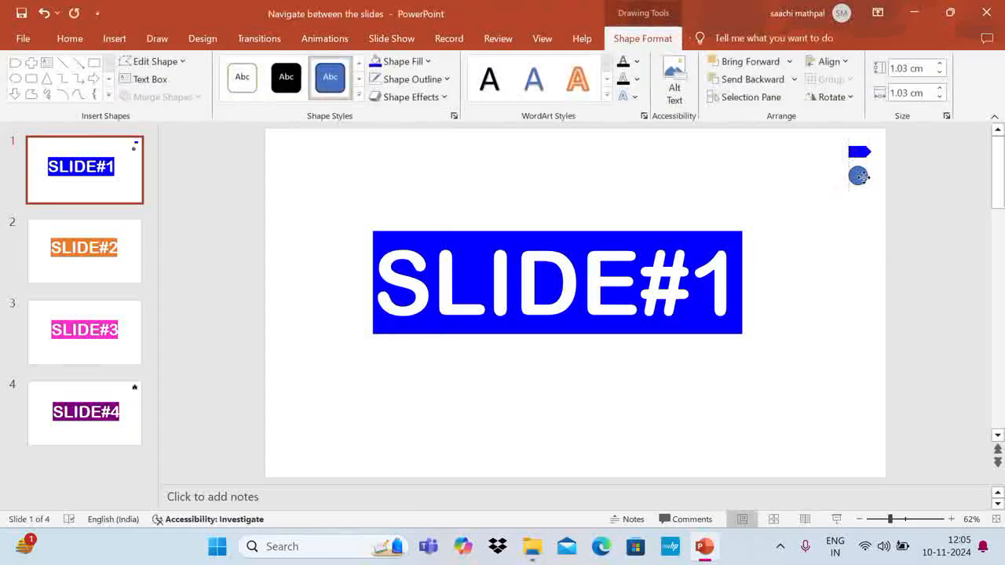
{"action": "left_click", "coordinate": [859, 176]}
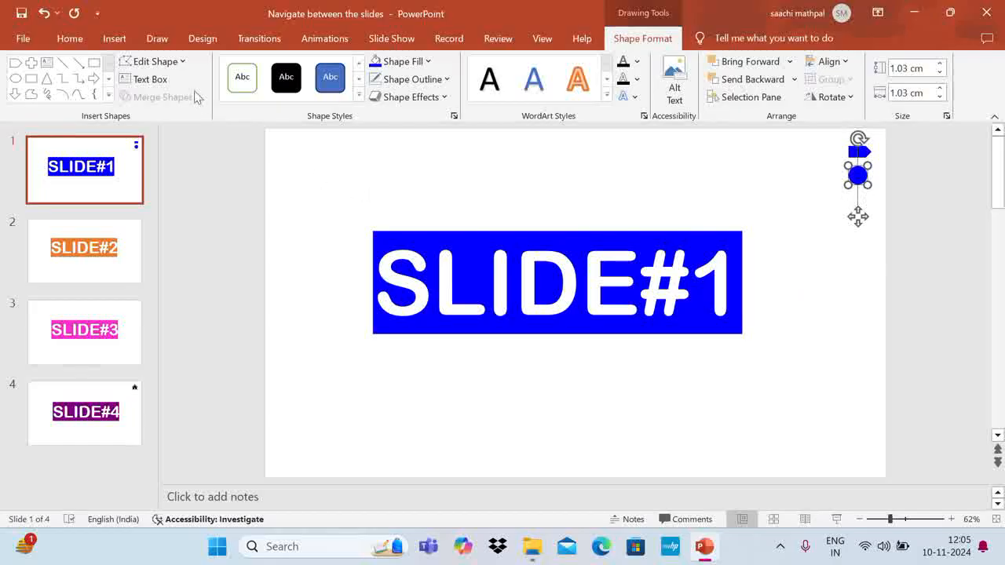
{"action": "left_click", "coordinate": [114, 38]}
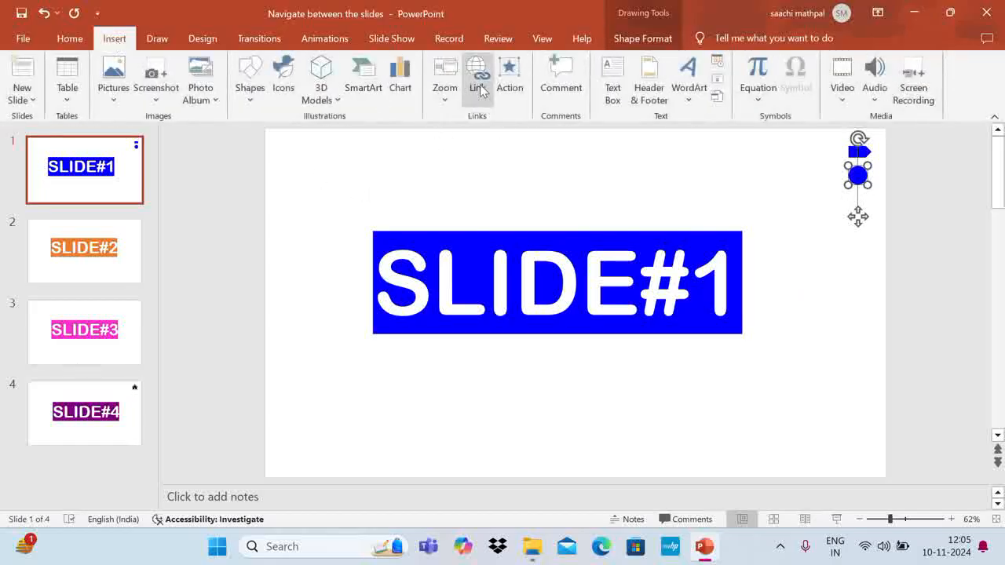
{"action": "mouse_move", "coordinate": [838, 204]}
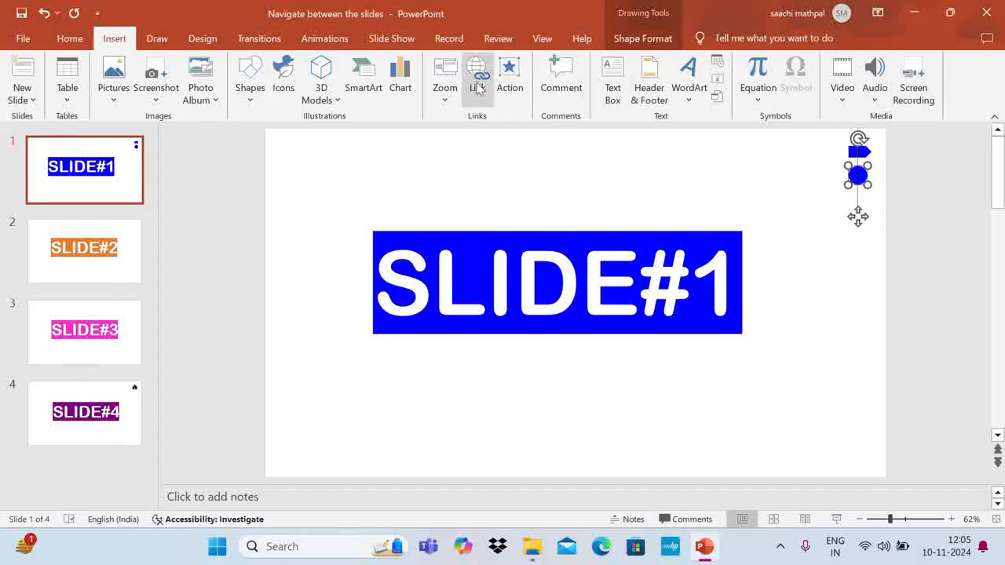
Link the blue circle to '3. Slide 3' via Place in This Document
{"action": "left_click", "coordinate": [477, 70]}
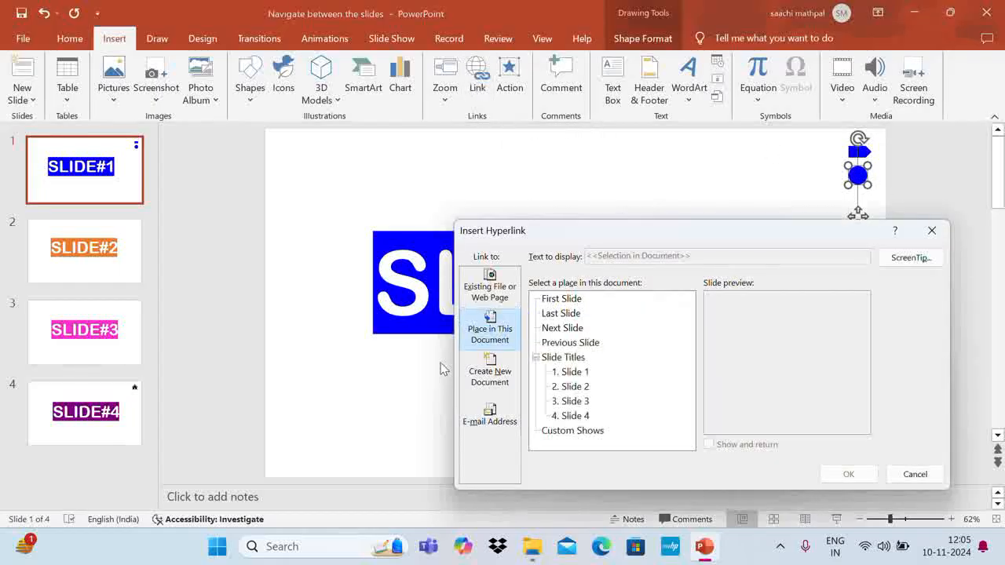
{"action": "mouse_move", "coordinate": [682, 482]}
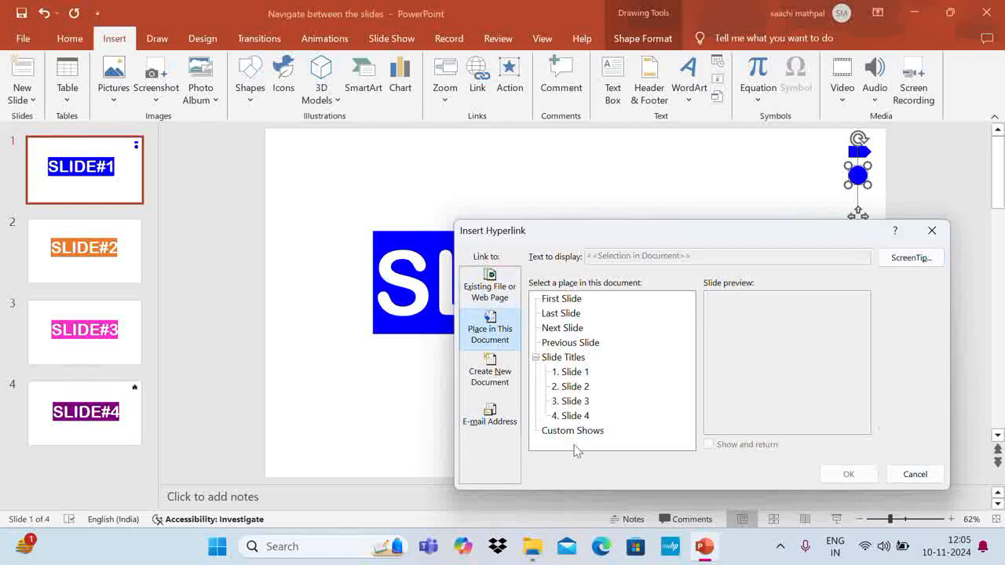
{"action": "left_click", "coordinate": [489, 328]}
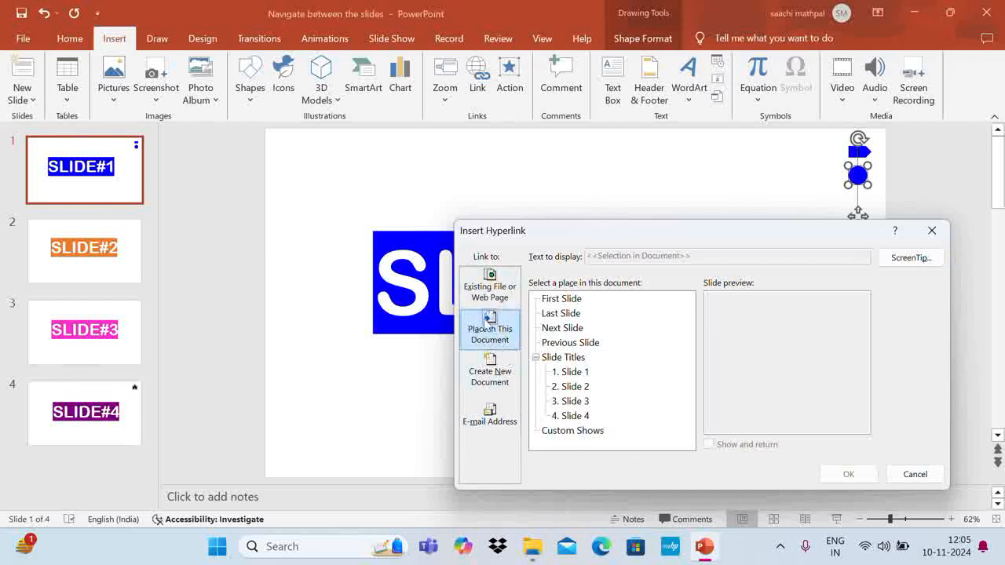
{"action": "mouse_move", "coordinate": [577, 395]}
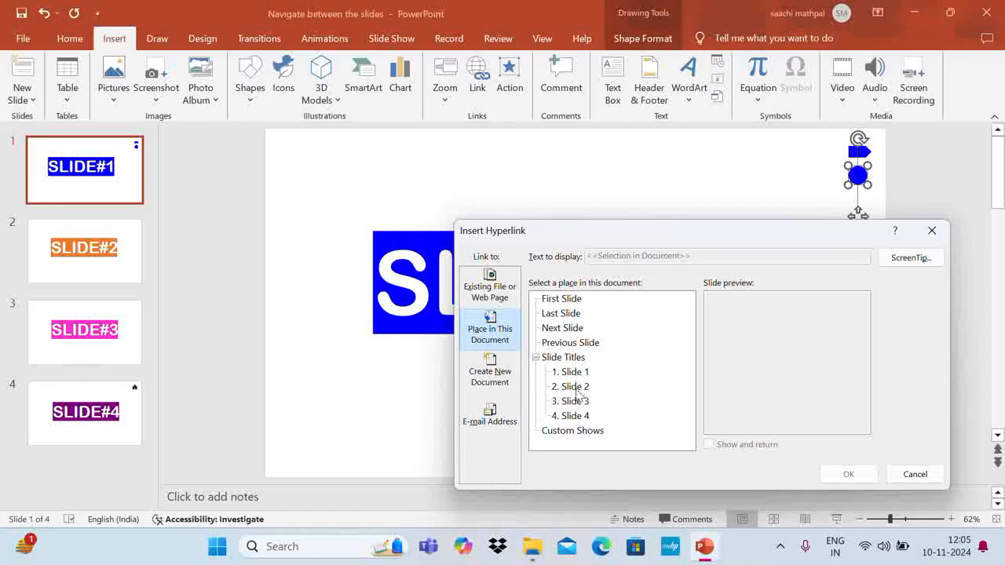
{"action": "mouse_move", "coordinate": [605, 391]}
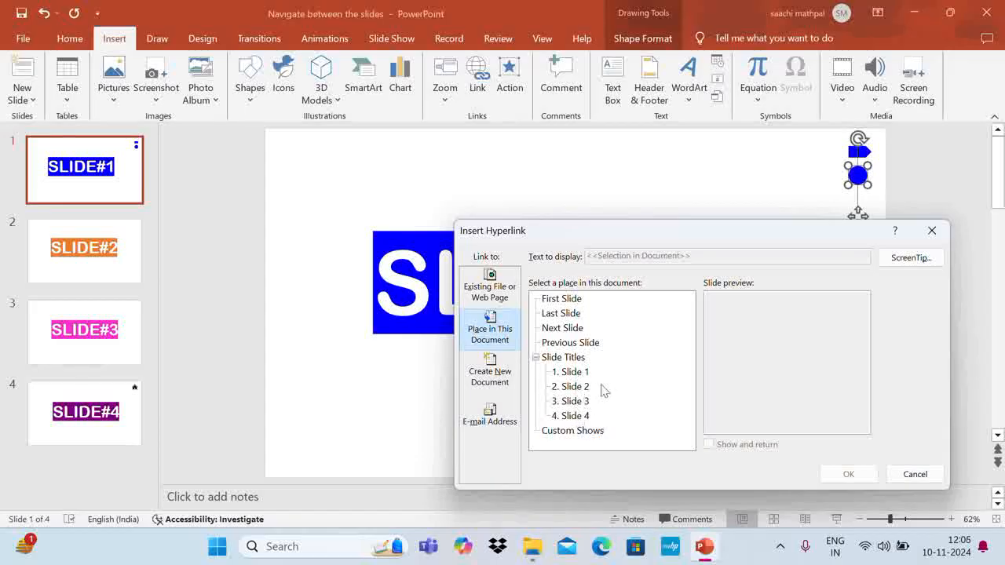
{"action": "left_click", "coordinate": [569, 401]}
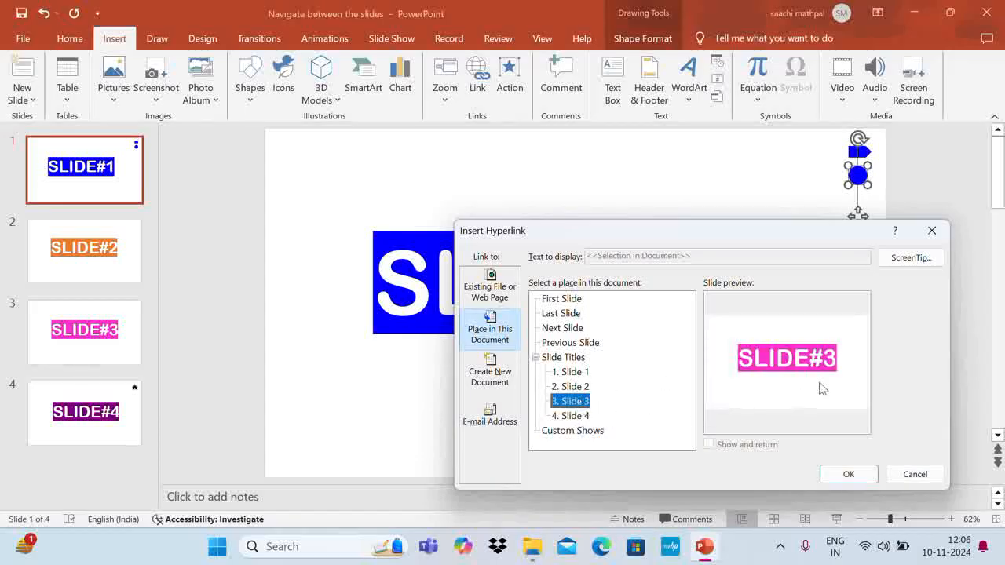
{"action": "left_click", "coordinate": [915, 474]}
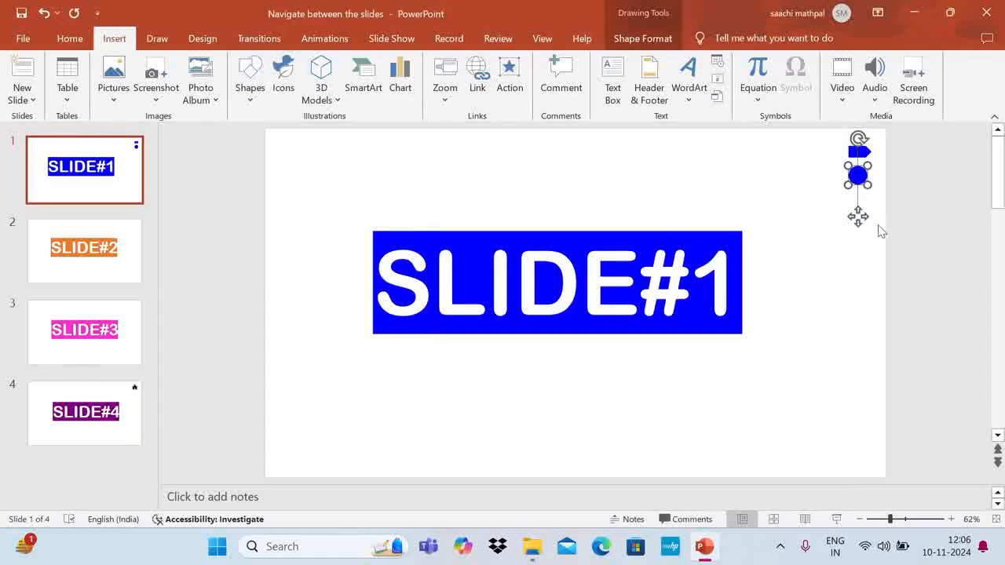
On slide 3, search icons for 'home' and insert the house icon
{"action": "left_click", "coordinate": [84, 332]}
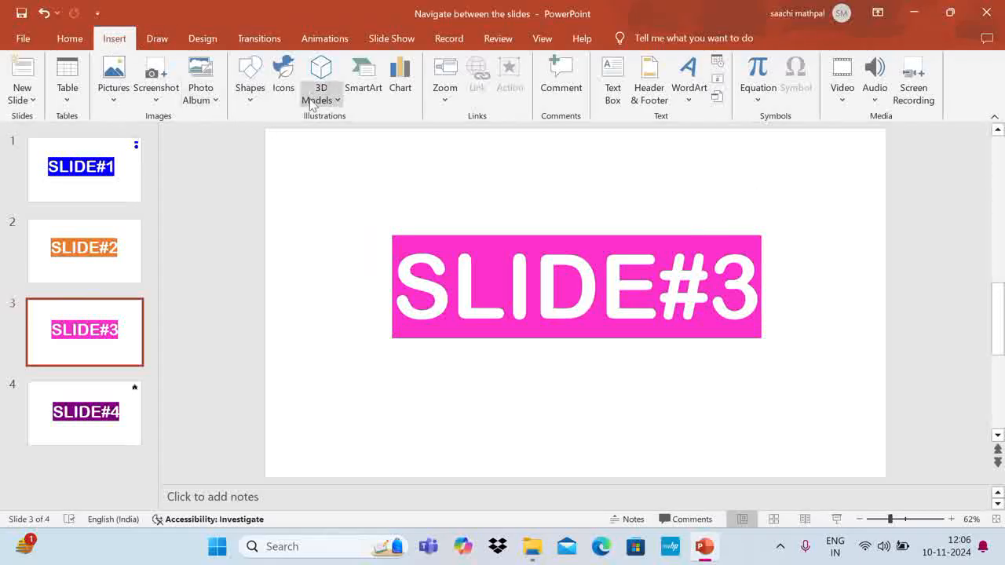
{"action": "mouse_move", "coordinate": [250, 75]}
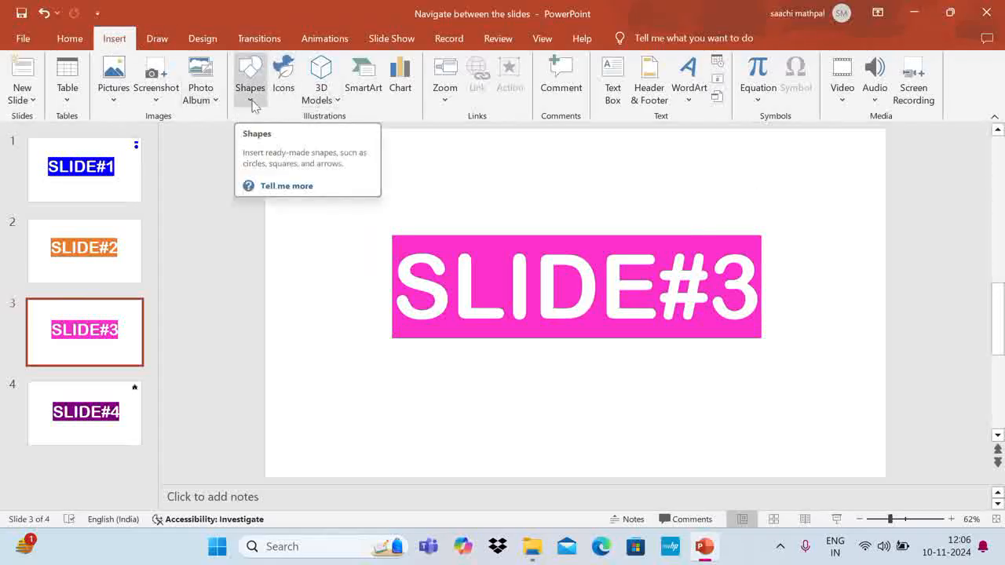
{"action": "left_click", "coordinate": [283, 78]}
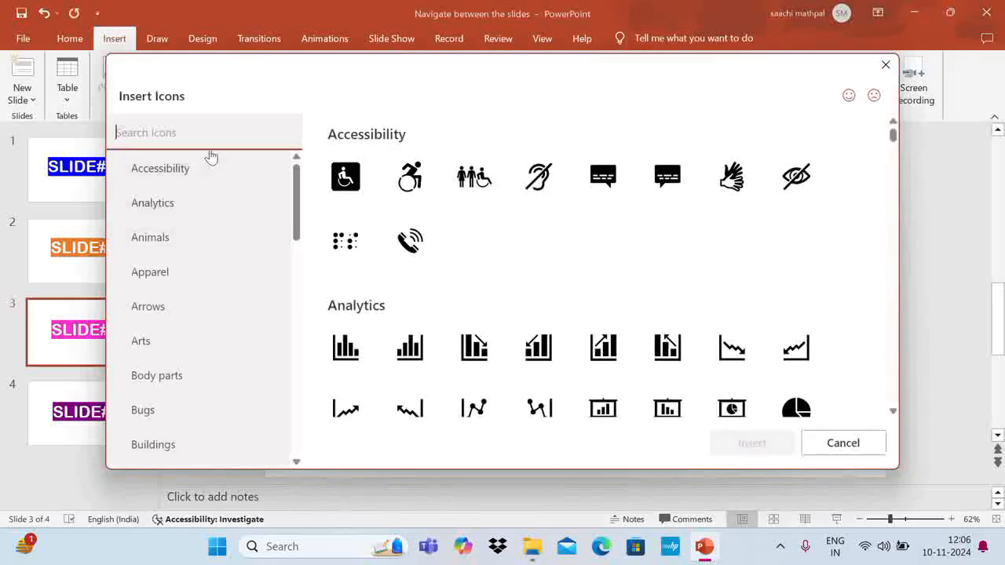
{"action": "type", "text": "home"}
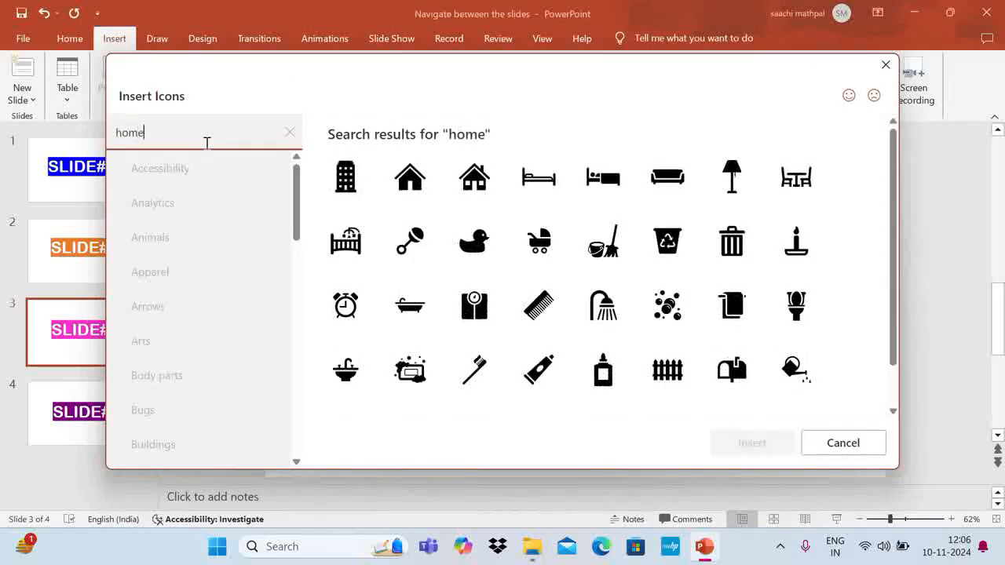
{"action": "left_click", "coordinate": [410, 177]}
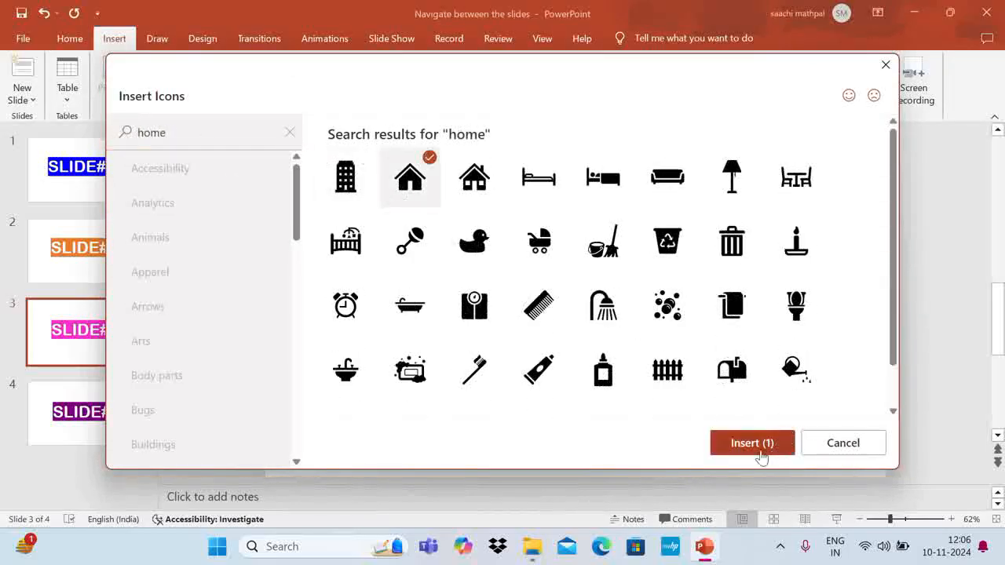
{"action": "left_click", "coordinate": [751, 443]}
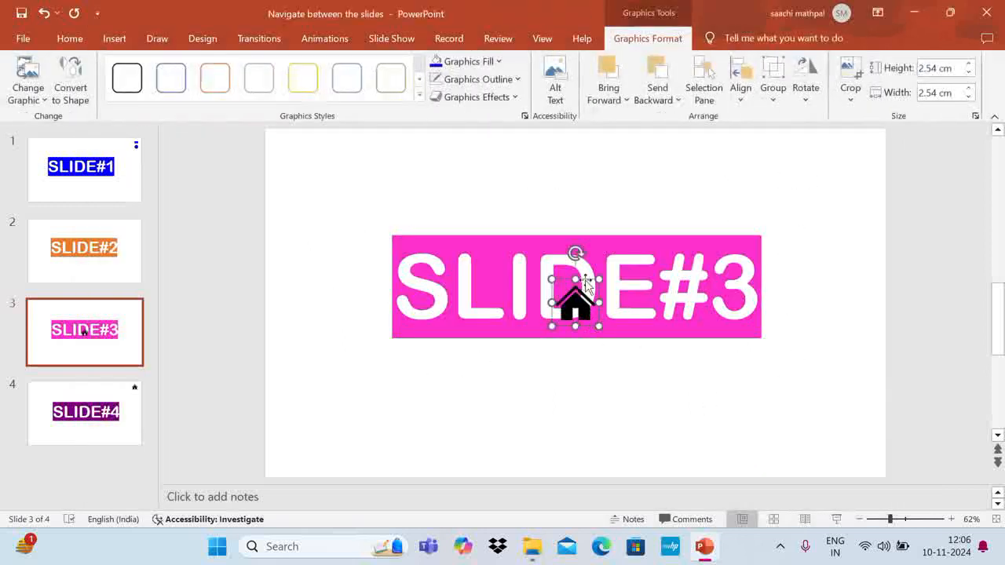
Move the house icon to slide 3's top-right corner and colour it pink
{"action": "left_click_drag", "start_coordinate": [575, 304], "coordinate": [842, 166]}
{"action": "type", "text": "2"}
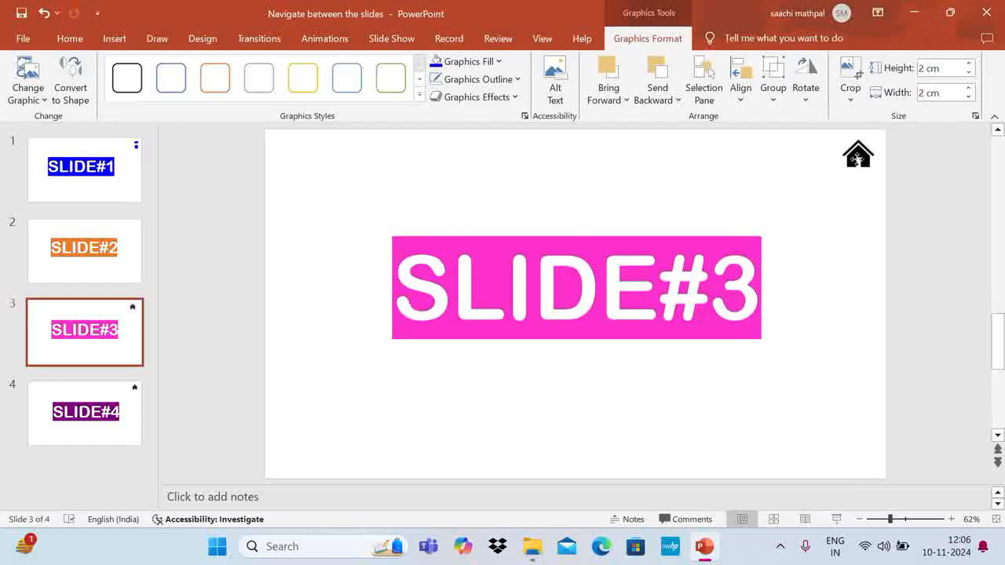
{"action": "left_click", "coordinate": [468, 62]}
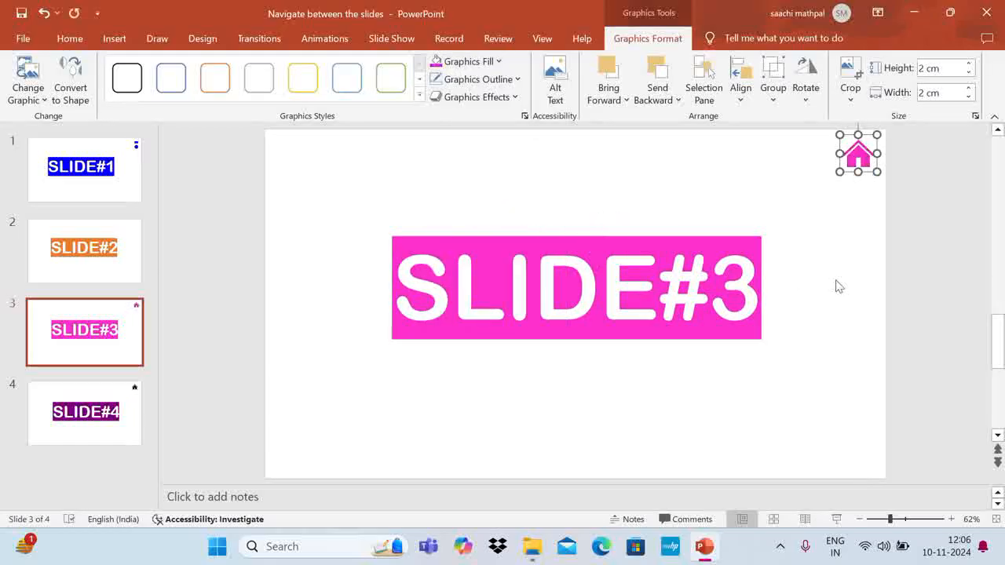
{"action": "left_click", "coordinate": [113, 38]}
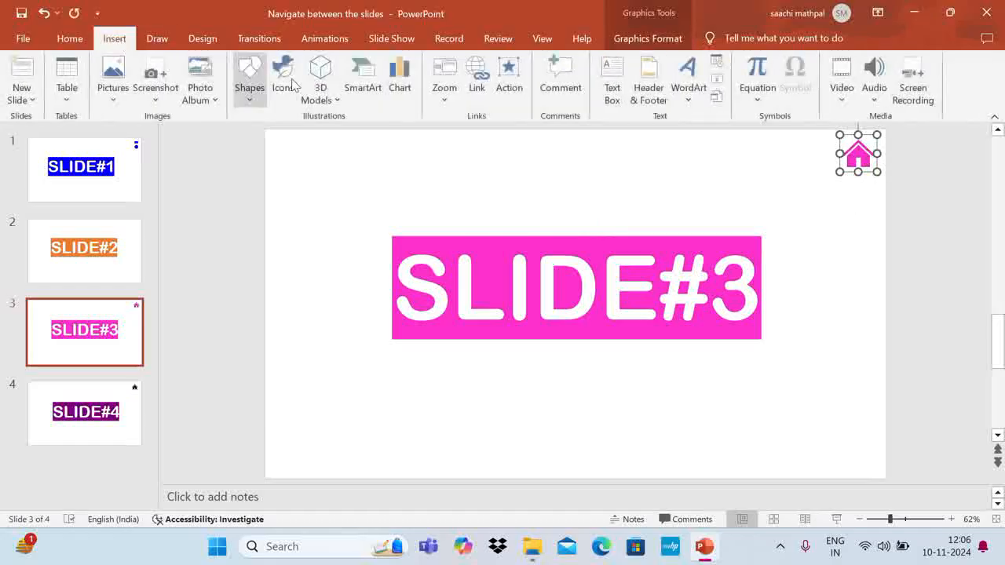
Hyperlink the pink house icon to Slide 1 from its right-click menu
{"action": "right_click", "coordinate": [857, 153]}
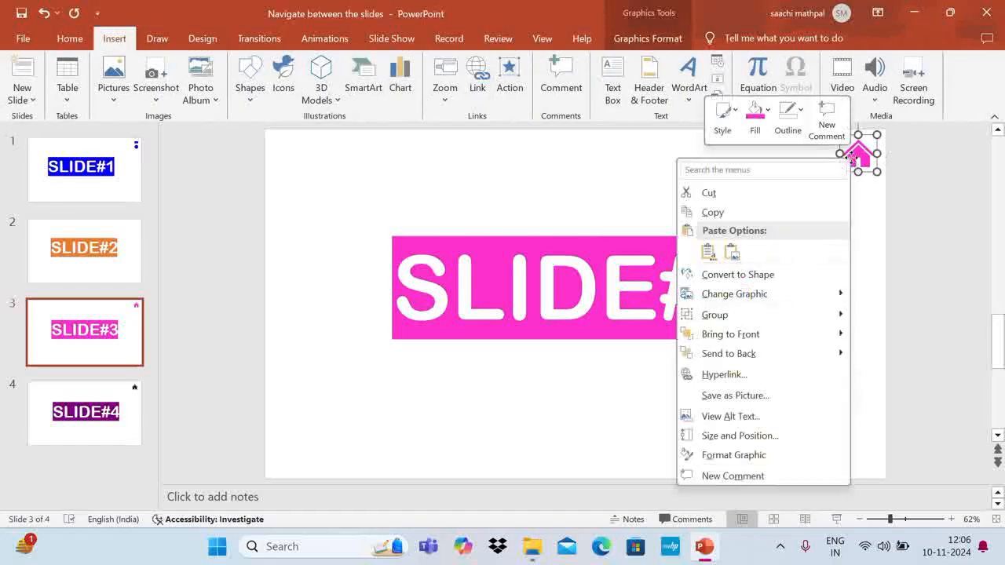
{"action": "left_click", "coordinate": [723, 374]}
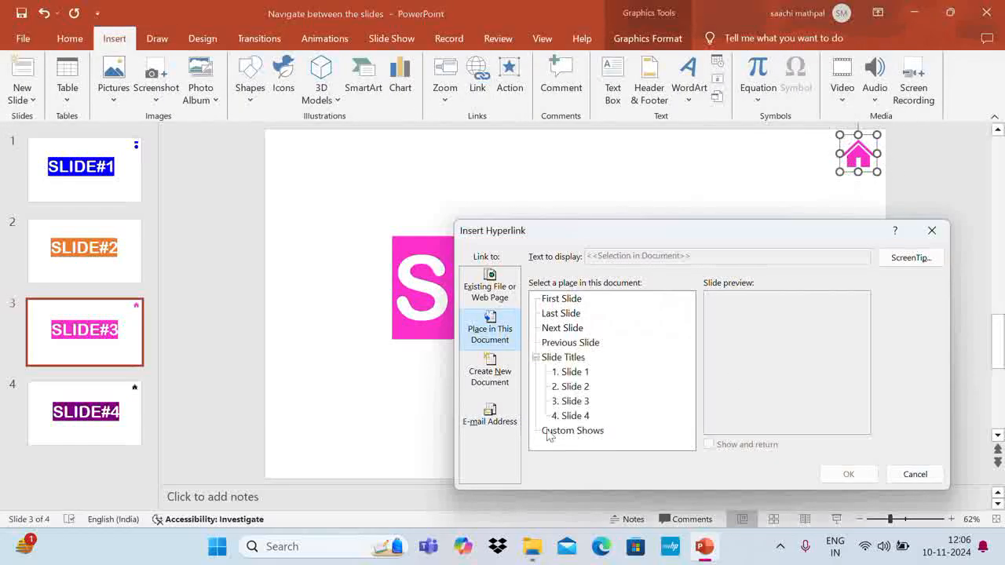
{"action": "mouse_move", "coordinate": [552, 438]}
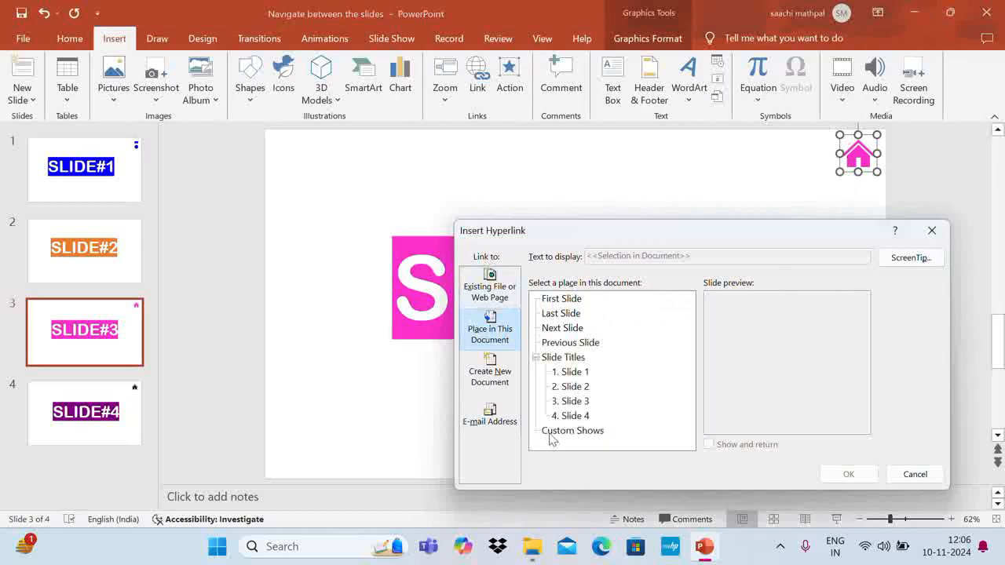
{"action": "left_click", "coordinate": [571, 372]}
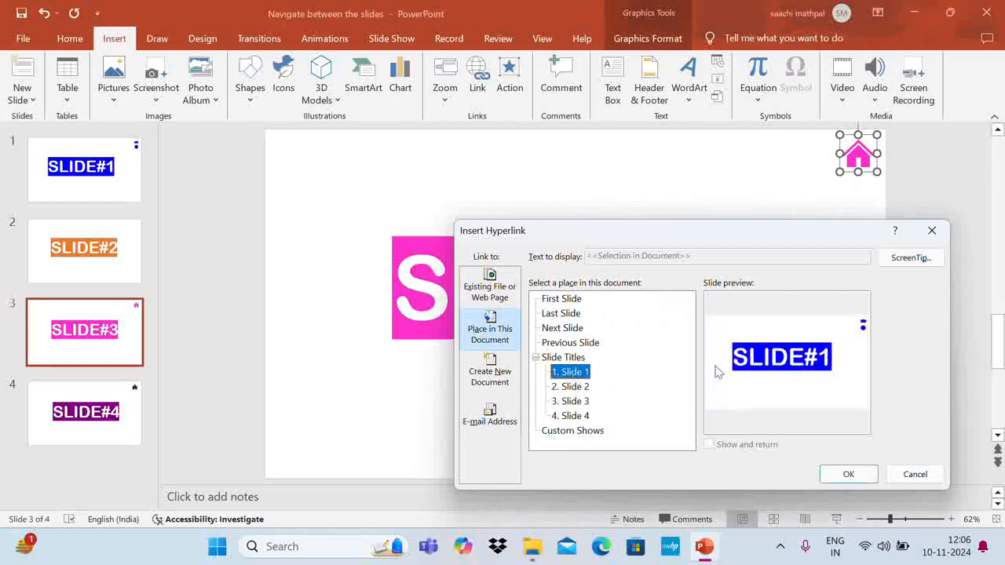
{"action": "left_click", "coordinate": [848, 474]}
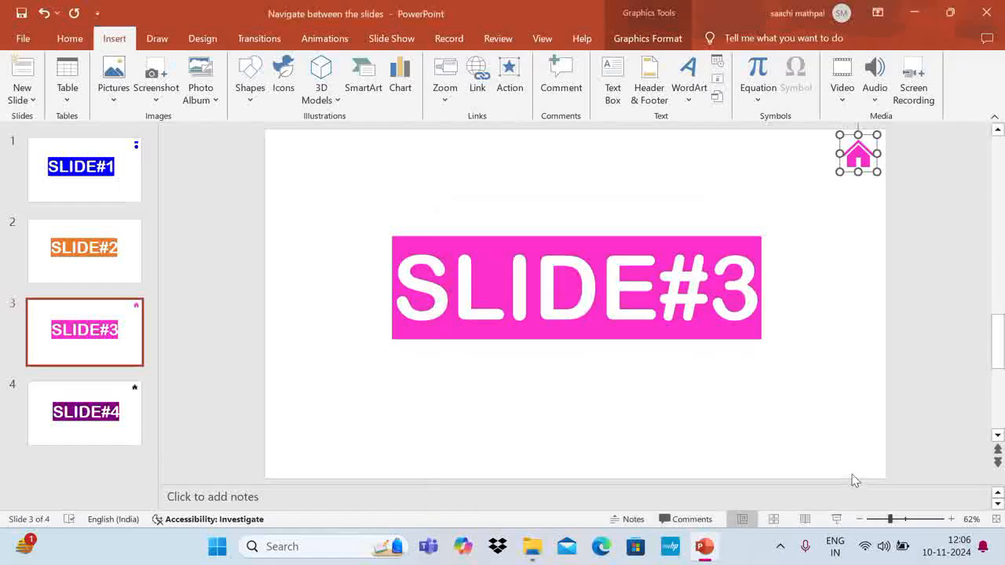
{"action": "mouse_move", "coordinate": [198, 249]}
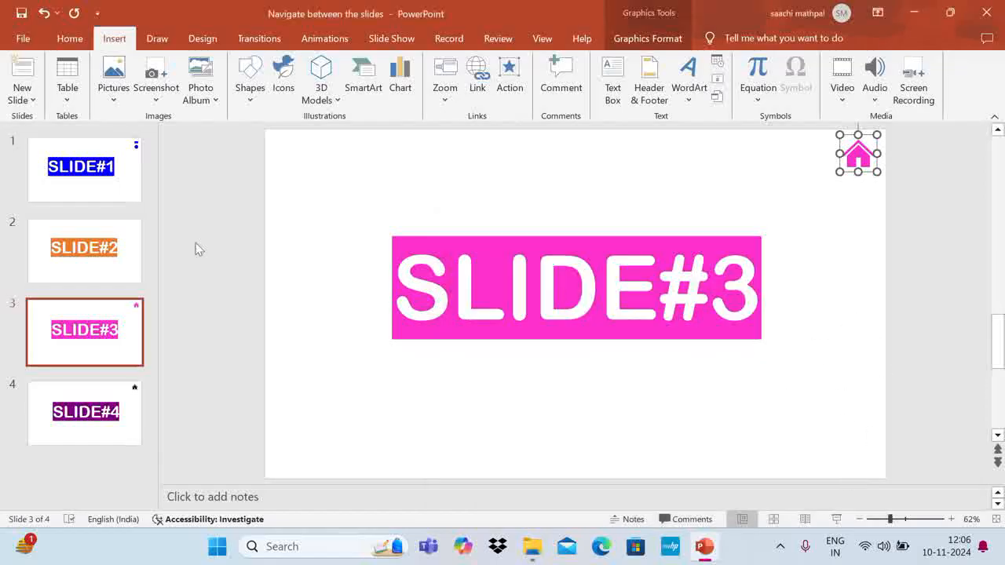
Select the Slide 1 thumbnail to show the blue arrow and circle
{"action": "left_click", "coordinate": [84, 169]}
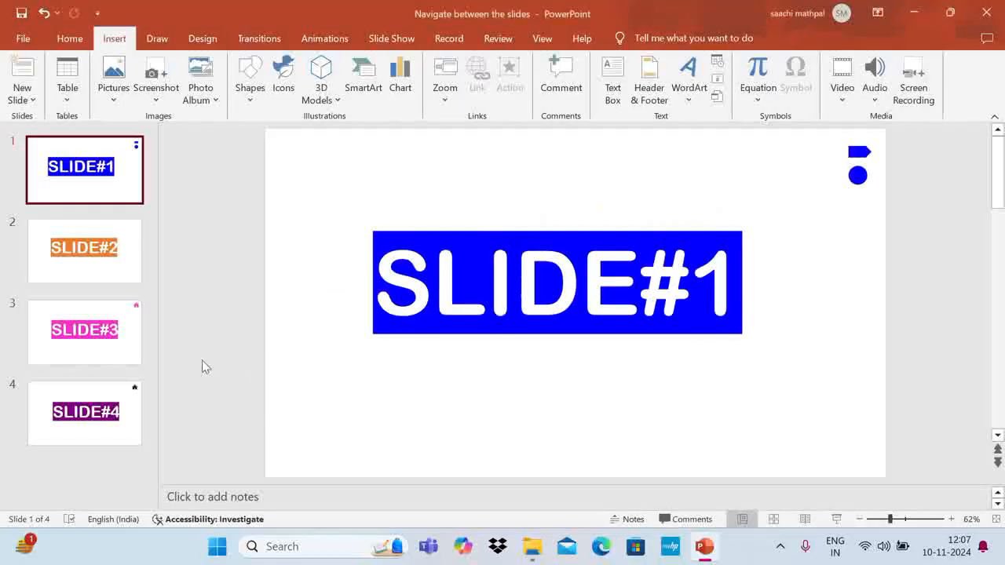
{"action": "mouse_move", "coordinate": [145, 363]}
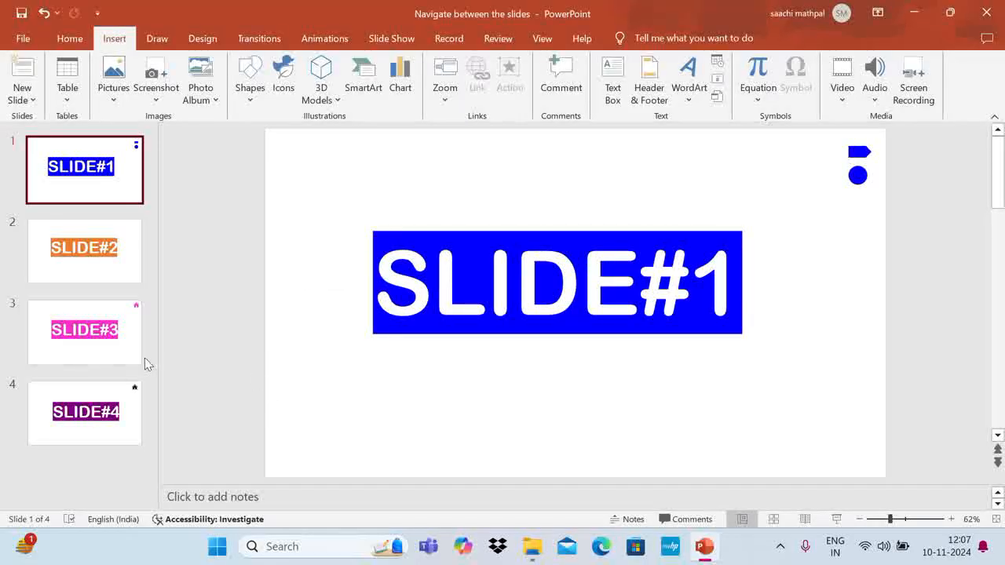
{"action": "mouse_move", "coordinate": [452, 397]}
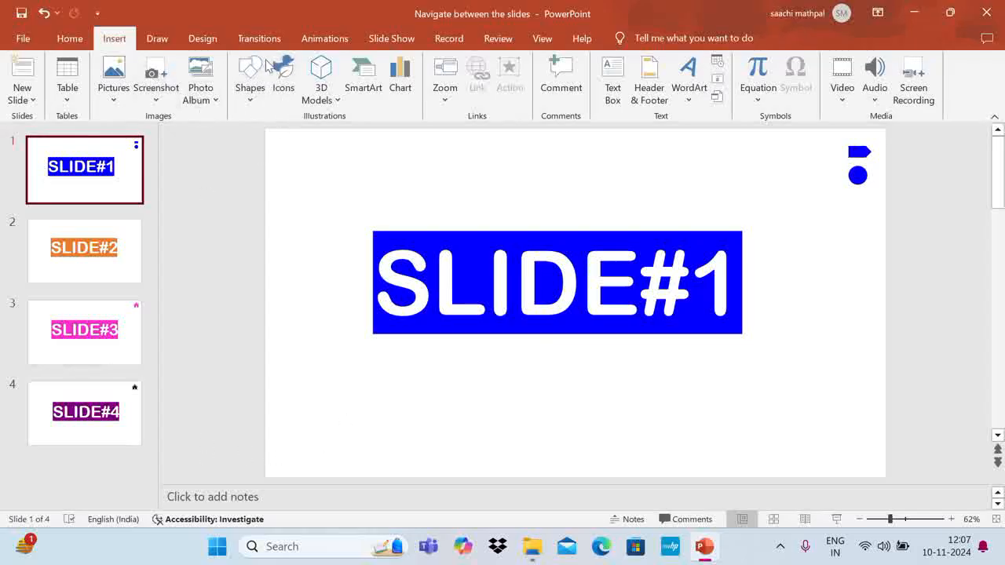
Bring up the Transitions tab's slide advance options for all four slides
{"action": "left_click", "coordinate": [259, 38]}
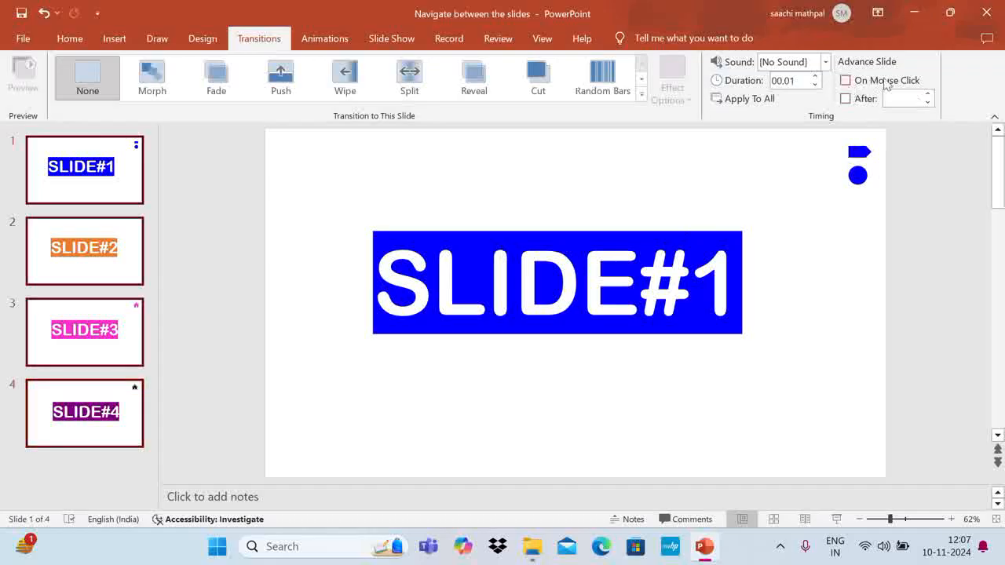
{"action": "mouse_move", "coordinate": [880, 94]}
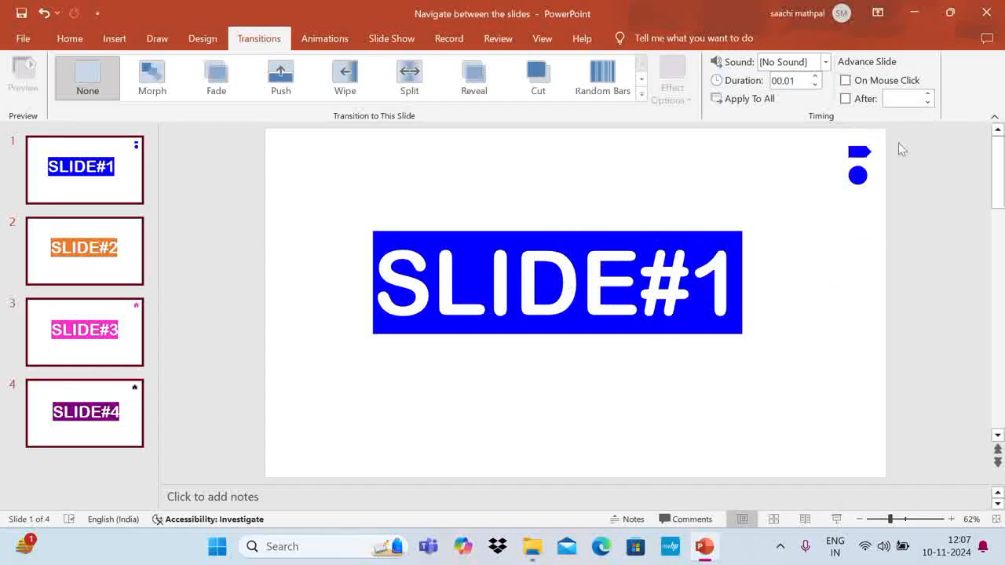
{"action": "mouse_move", "coordinate": [859, 151]}
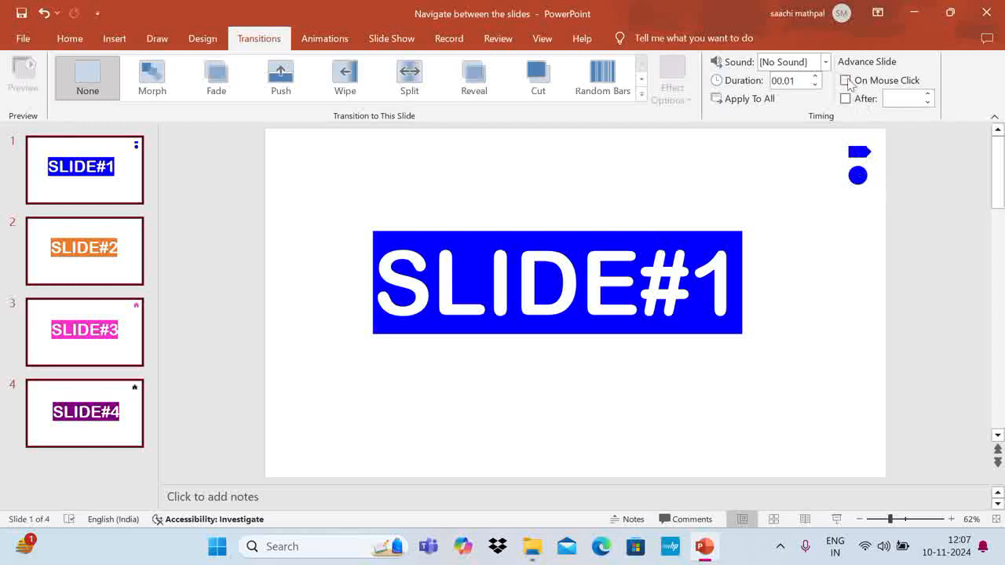
{"action": "mouse_move", "coordinate": [846, 98]}
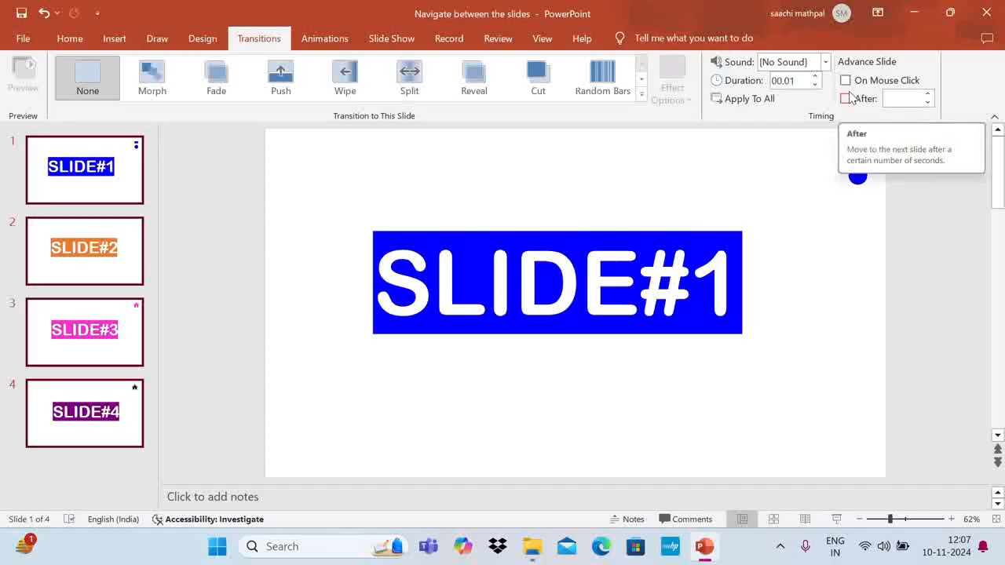